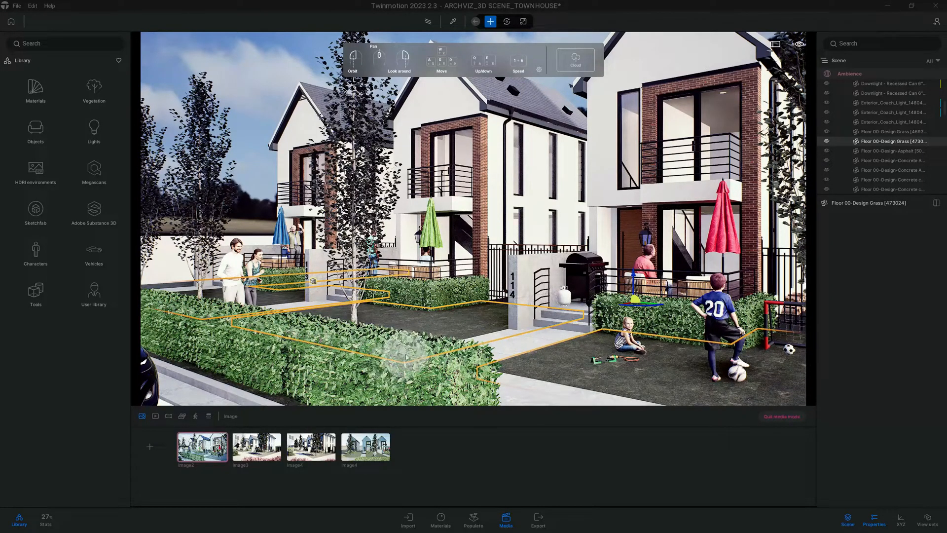
Duplicate the first townhouse image and bring up options on the new copy
{"action": "left_click", "coordinate": [201, 444]}
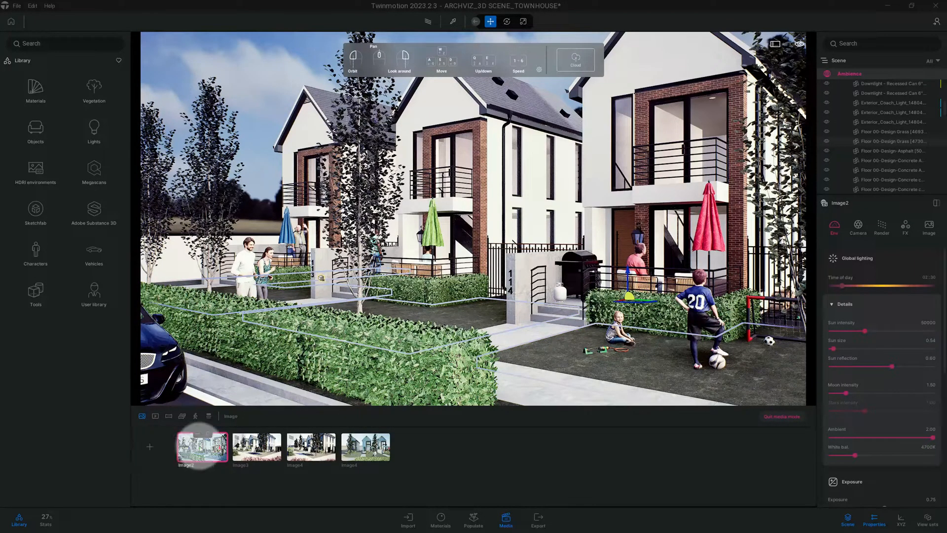
{"action": "right_click", "coordinate": [201, 447]}
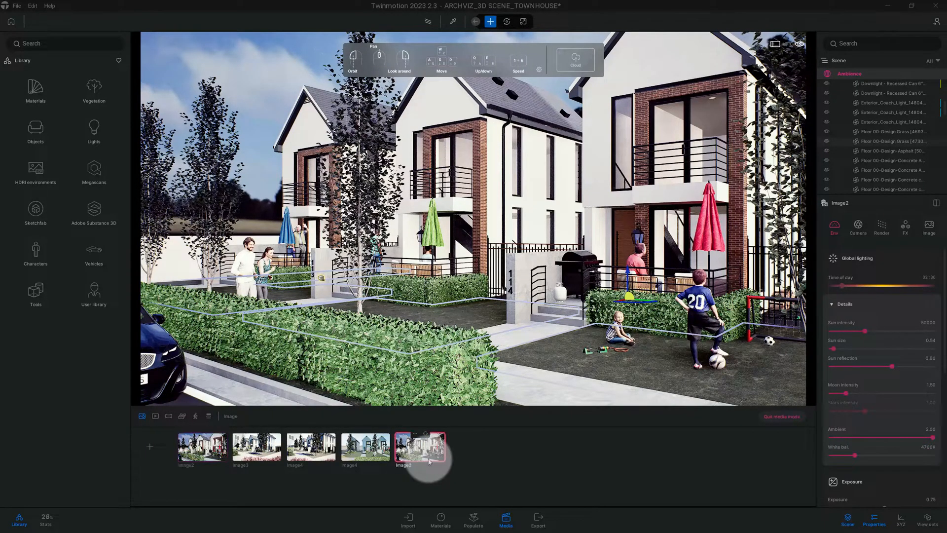
{"action": "right_click", "coordinate": [419, 447]}
{"action": "type", "text": "clay render"}
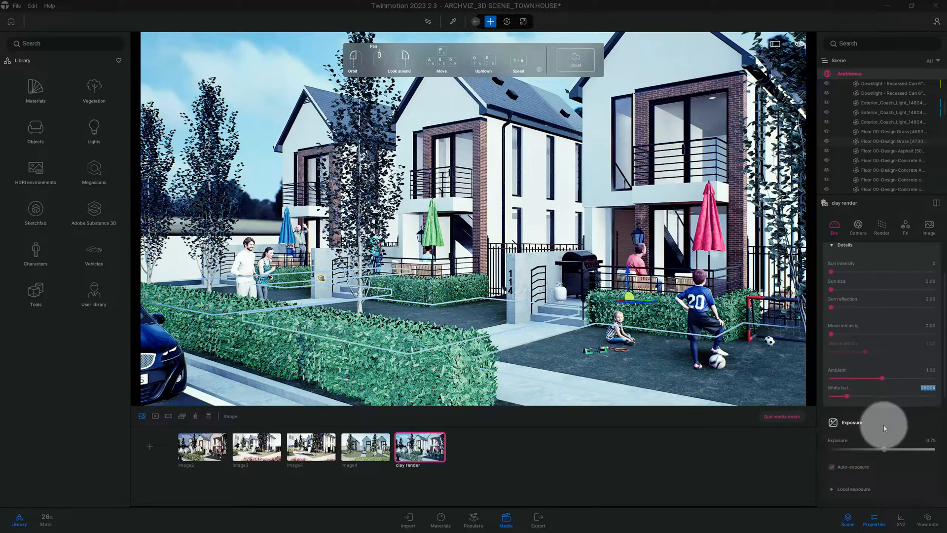
Raise Exposure to 1.00 and toggle the HDRI environment off and back on
{"action": "left_click_drag", "start_coordinate": [884, 449], "coordinate": [924, 440]}
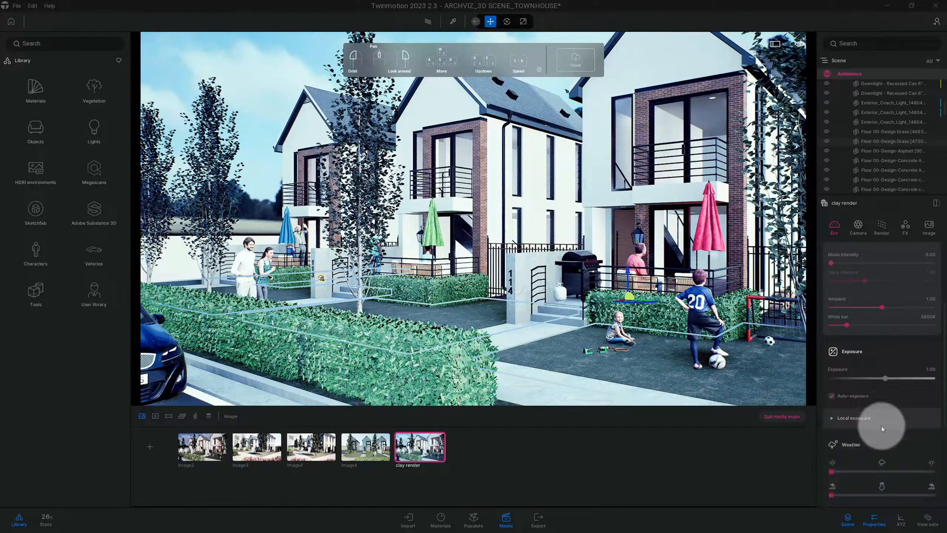
{"action": "scroll", "scroll_direction": "down", "scroll_amount": 3}
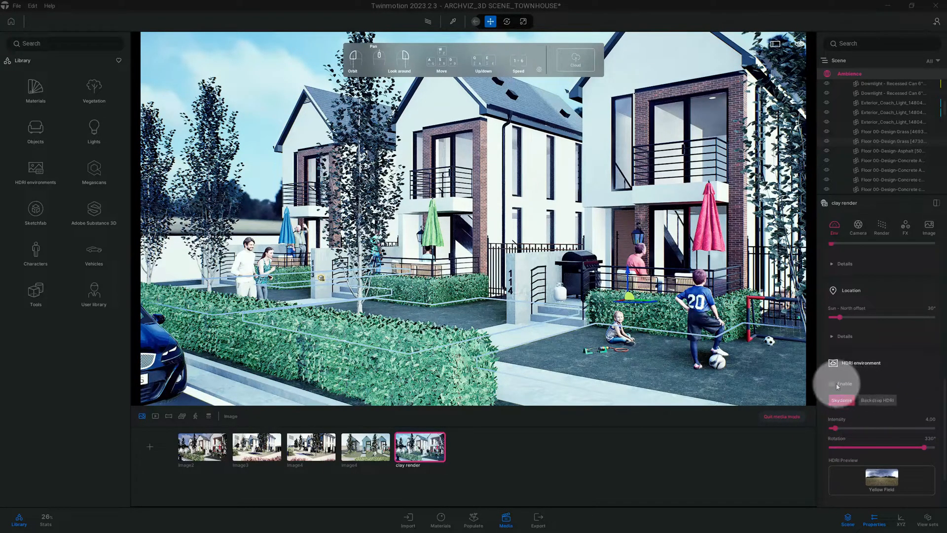
{"action": "left_click", "coordinate": [832, 387]}
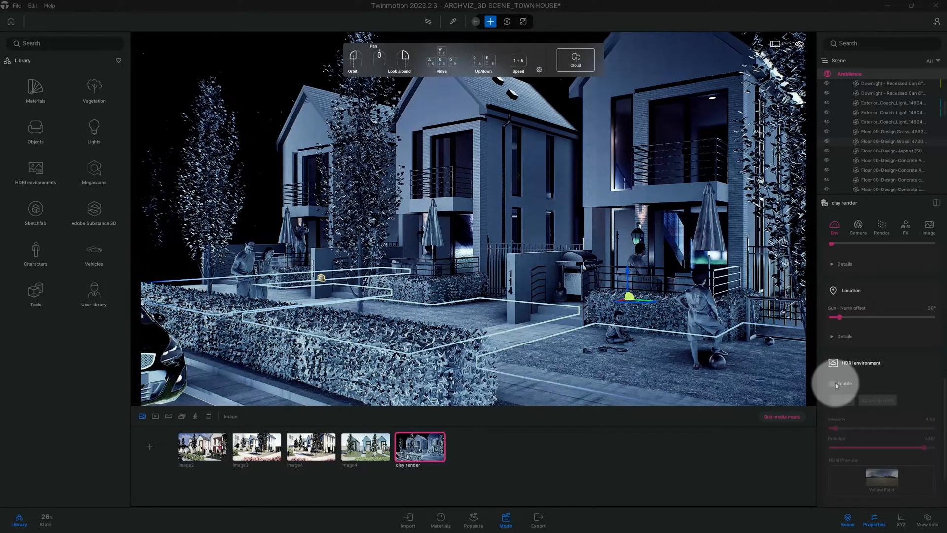
{"action": "left_click", "coordinate": [844, 335]}
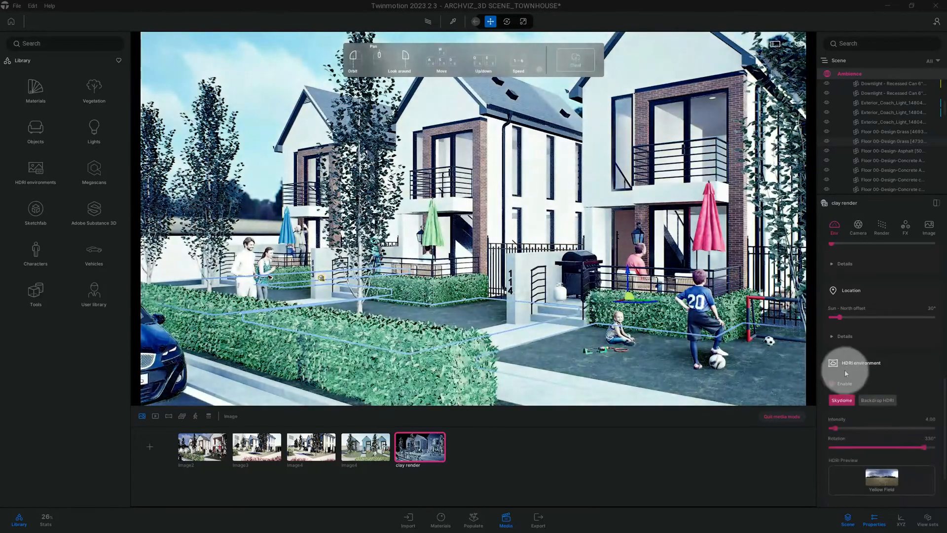
Zero the camera effects: vignetting, lens flare, lens dirt, sharpness and chromatic aberration
{"action": "left_click", "coordinate": [857, 228]}
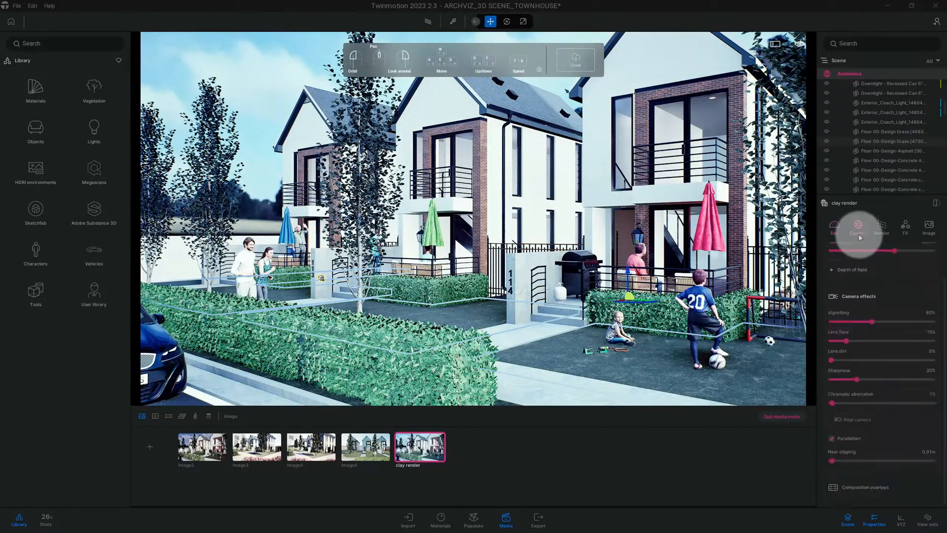
{"action": "left_click", "coordinate": [857, 228]}
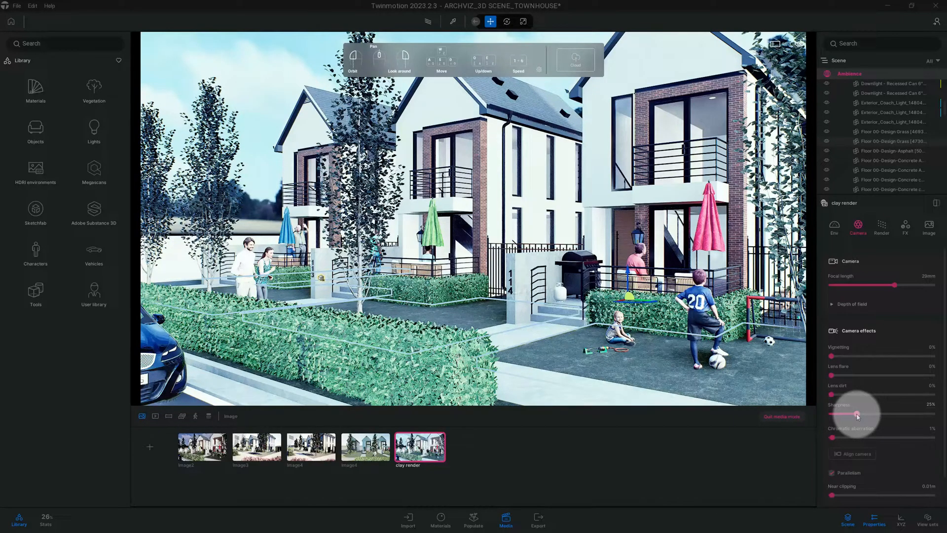
{"action": "left_click_drag", "start_coordinate": [856, 415], "coordinate": [832, 414]}
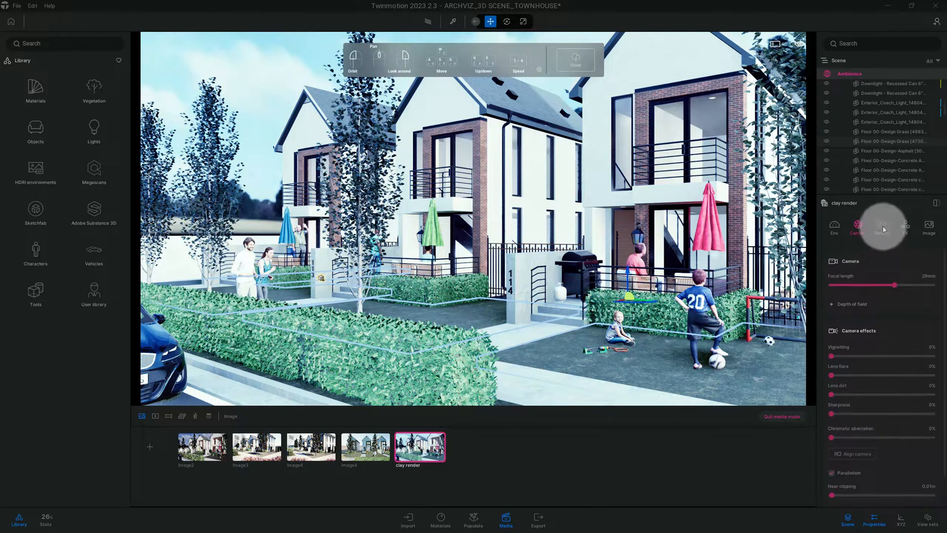
In FX color grading, lower Saturation to 5% for a near-monochrome look
{"action": "left_click", "coordinate": [906, 227]}
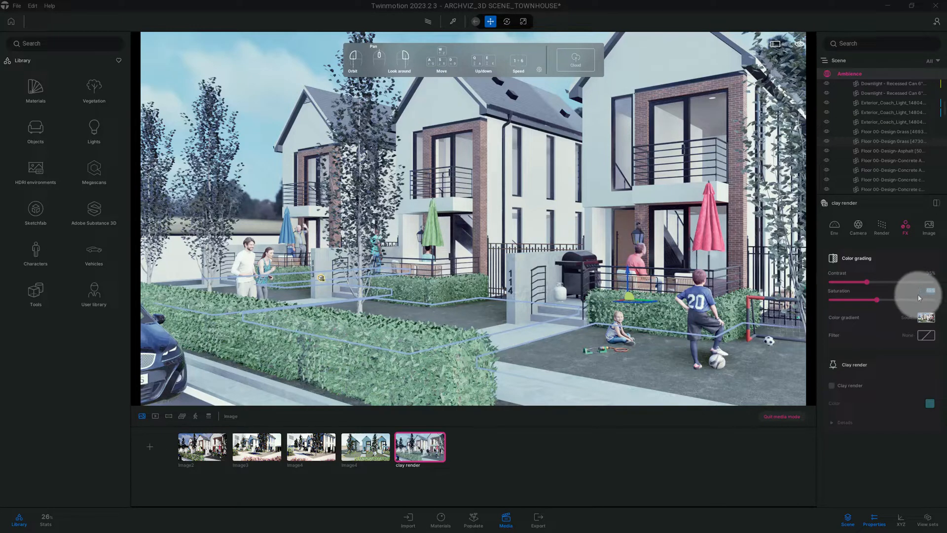
{"action": "left_click_drag", "start_coordinate": [878, 299], "coordinate": [835, 298]}
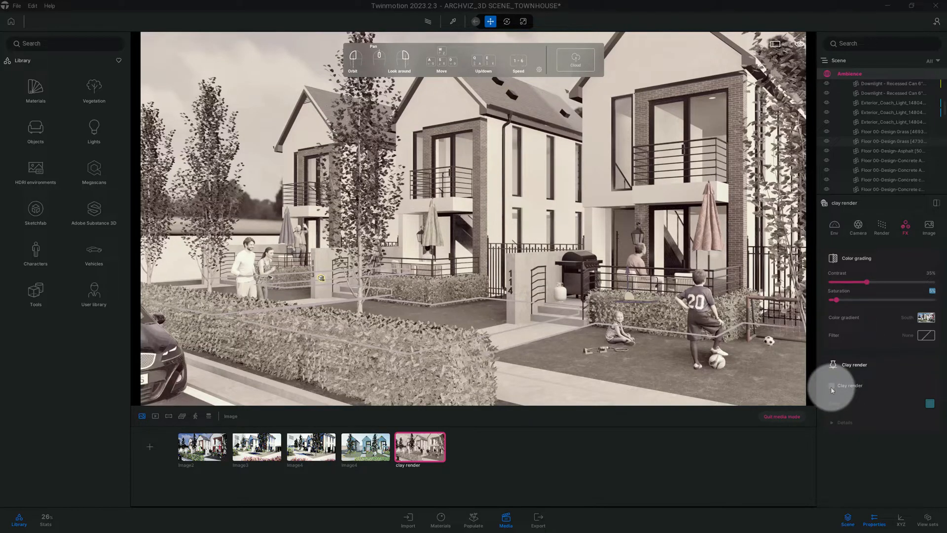
Enable Clay render with an off-white clay colour and reveal its Details settings
{"action": "left_click", "coordinate": [832, 385]}
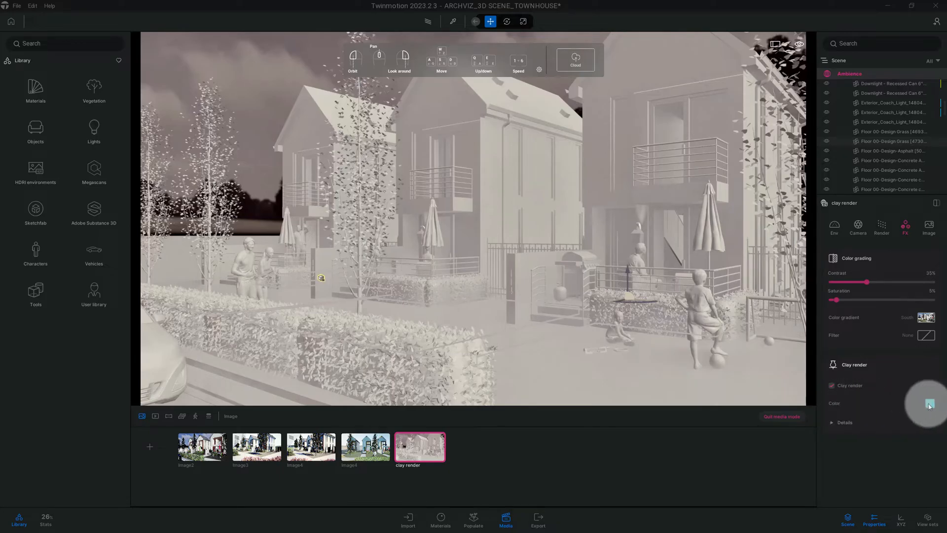
{"action": "left_click", "coordinate": [928, 403]}
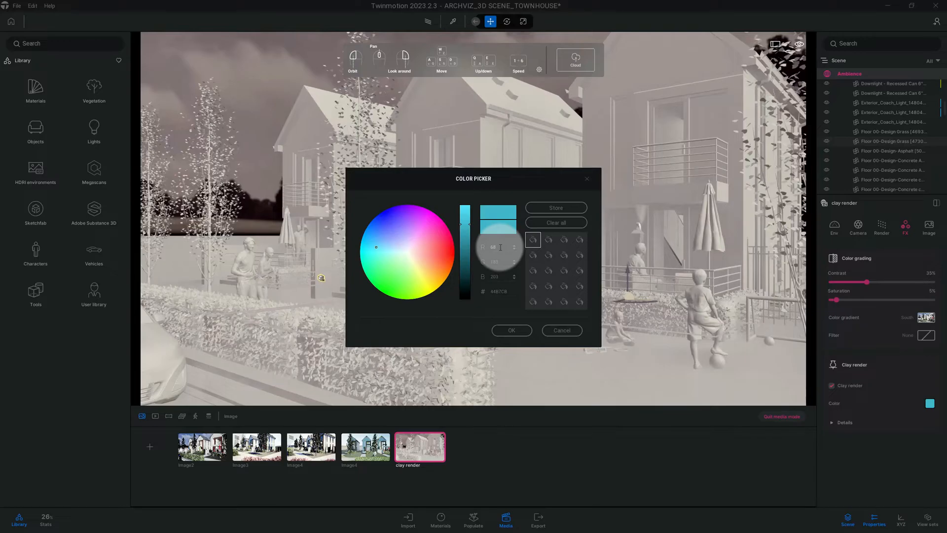
{"action": "type", "text": "624"}
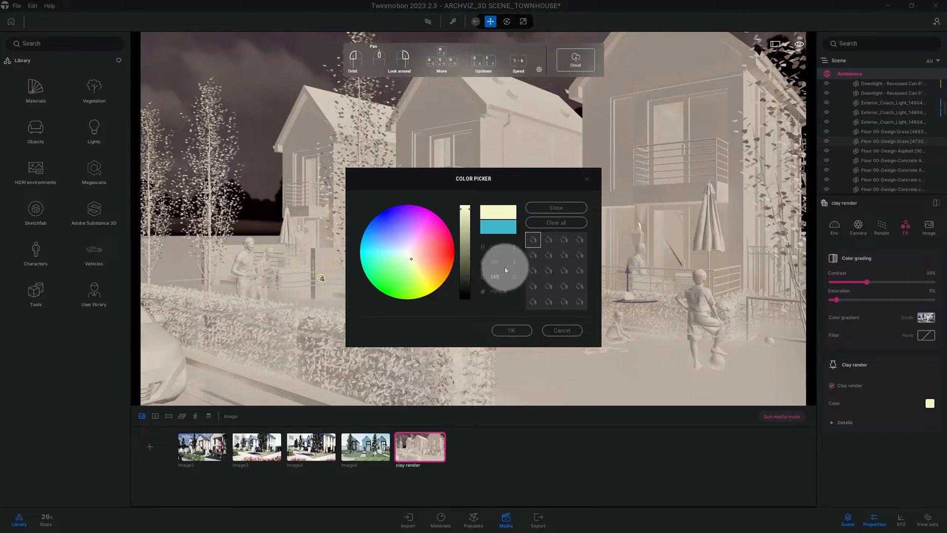
{"action": "left_click", "coordinate": [511, 330]}
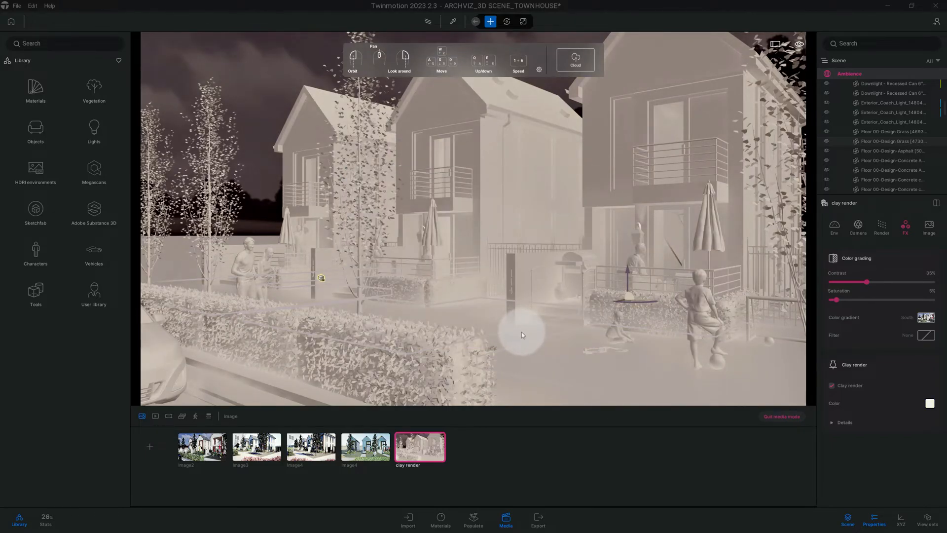
{"action": "left_click", "coordinate": [842, 421]}
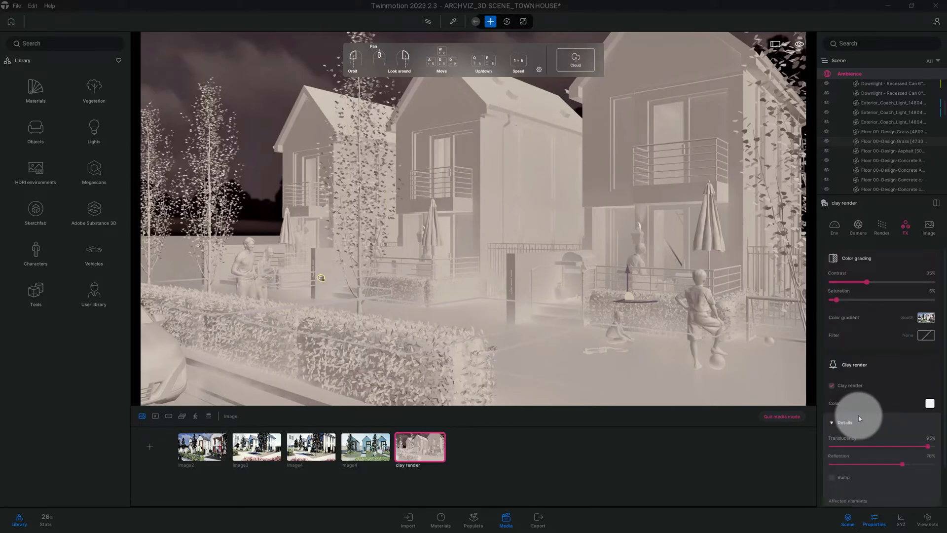
Switch the HDRI environment background to Skydome for a grey cloudy sky
{"action": "left_click", "coordinate": [833, 423]}
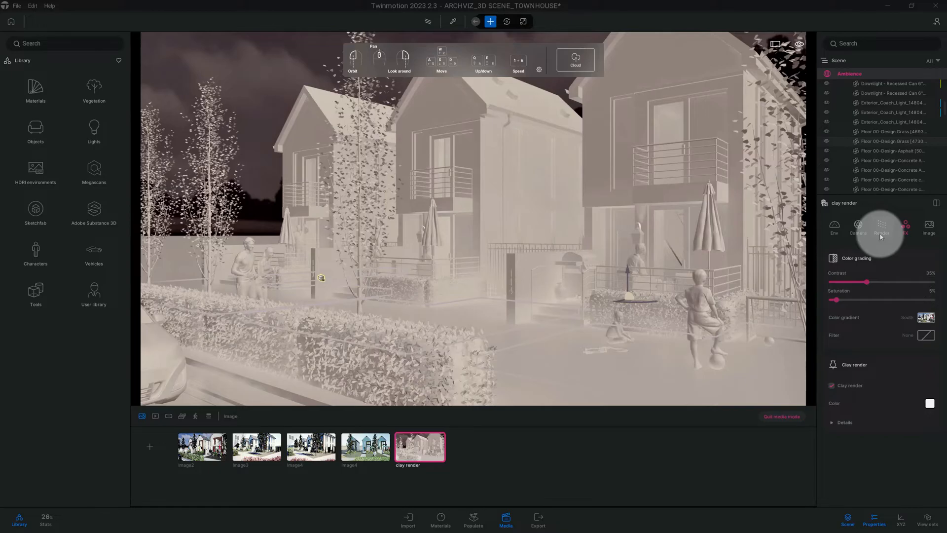
{"action": "mouse_move", "coordinate": [882, 227]}
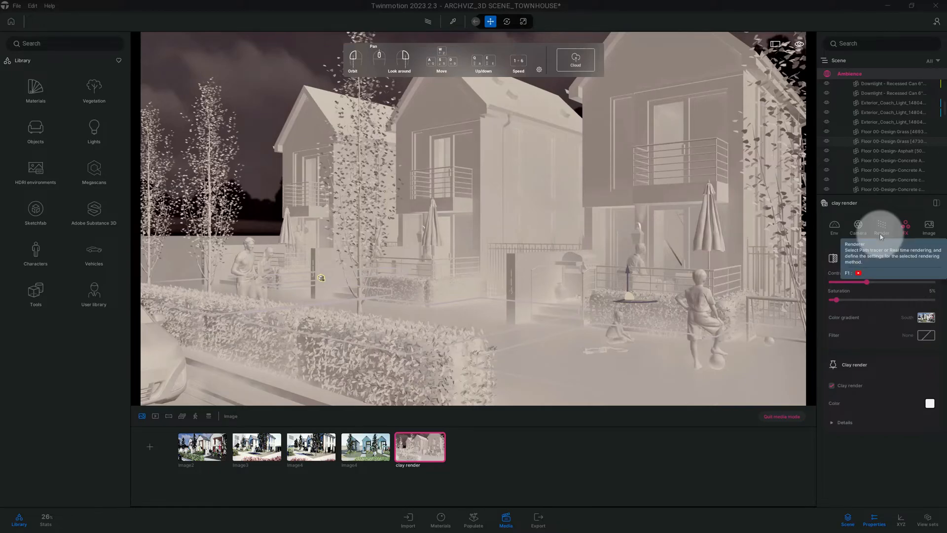
{"action": "left_click", "coordinate": [834, 227]}
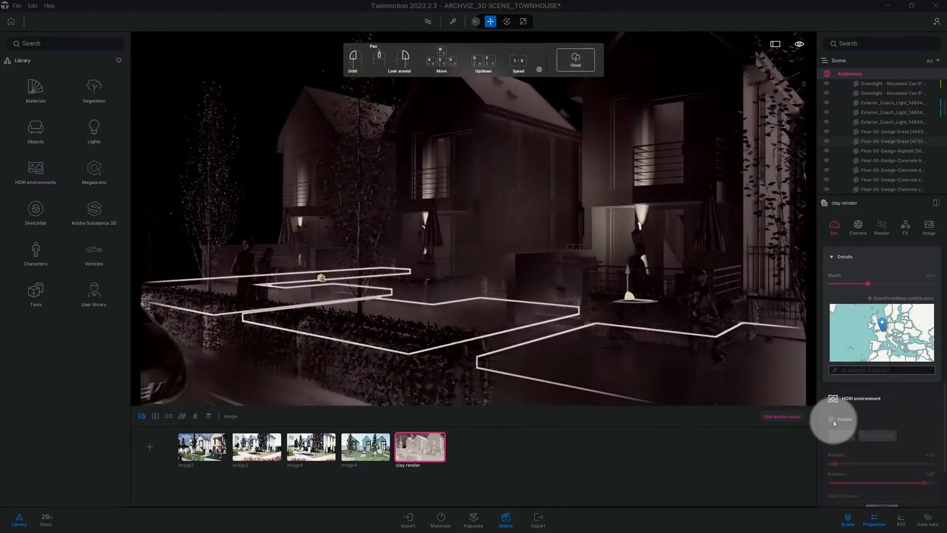
{"action": "left_click", "coordinate": [832, 419]}
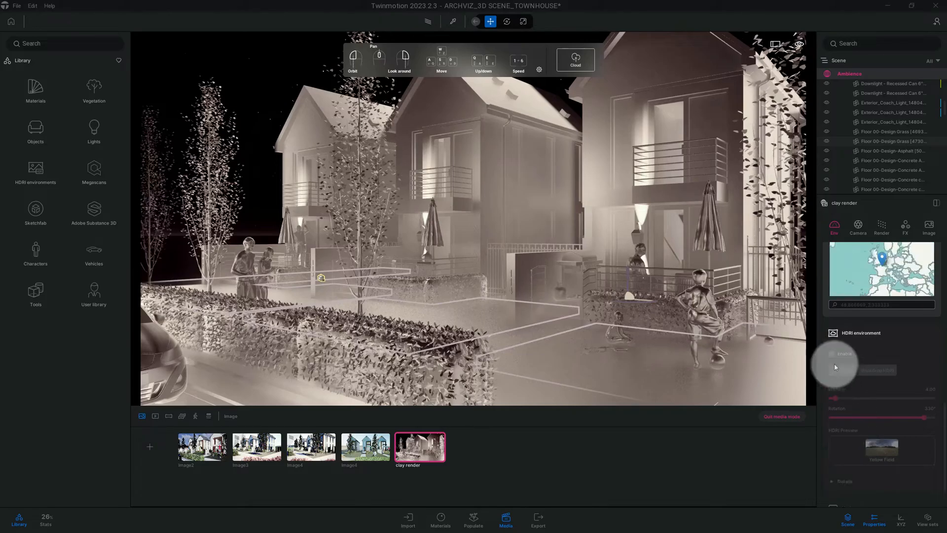
{"action": "left_click", "coordinate": [835, 355]}
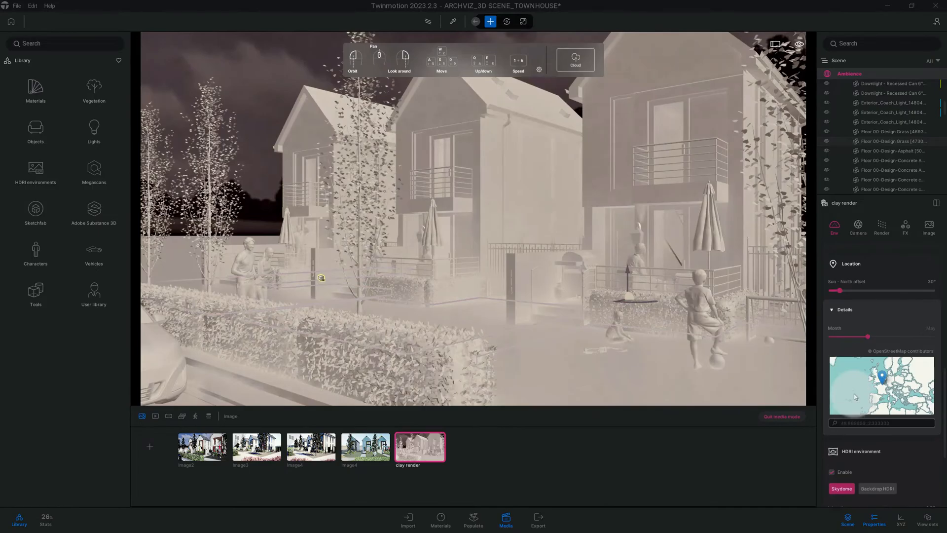
{"action": "scroll", "scroll_direction": "down", "scroll_amount": 3}
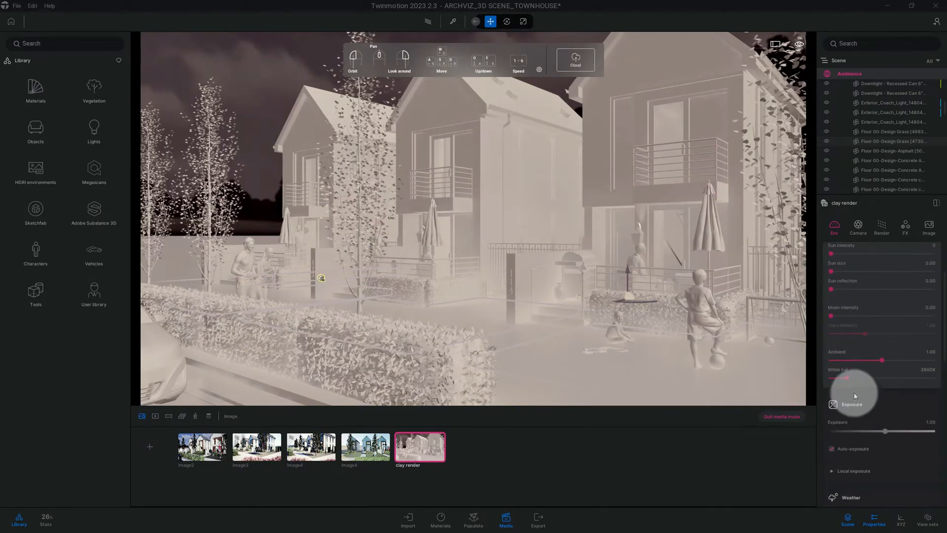
Check the Depth of field options in Camera, leaving them unchanged, and move to Render settings
{"action": "left_click", "coordinate": [857, 226]}
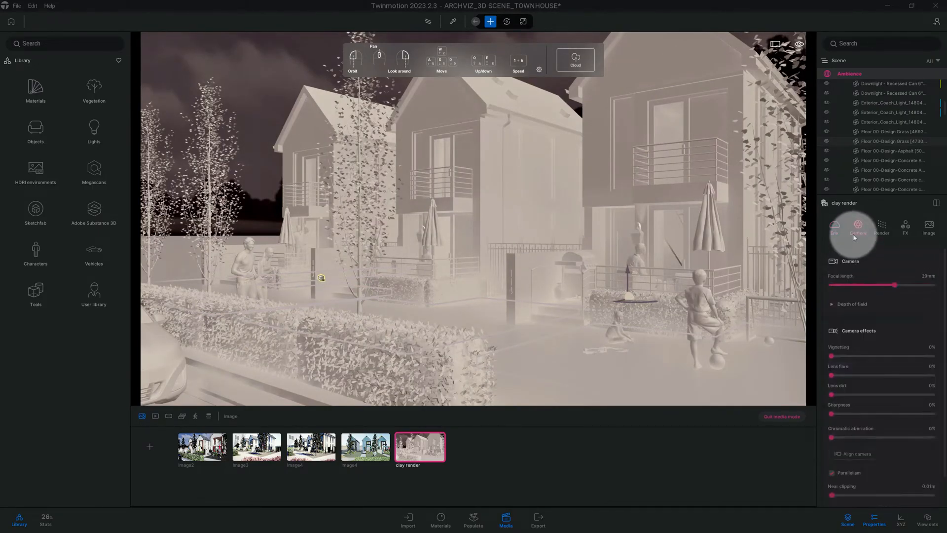
{"action": "left_click", "coordinate": [853, 303]}
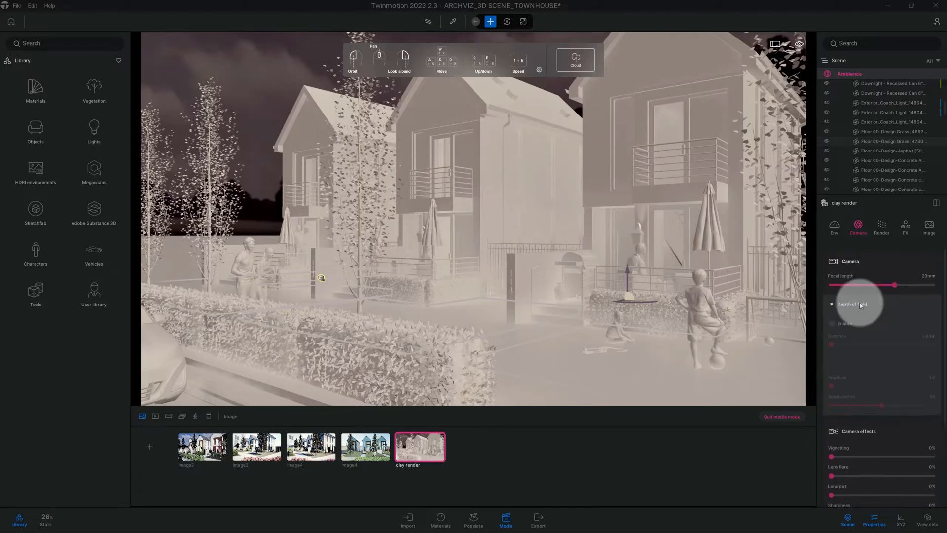
{"action": "left_click", "coordinate": [832, 303]}
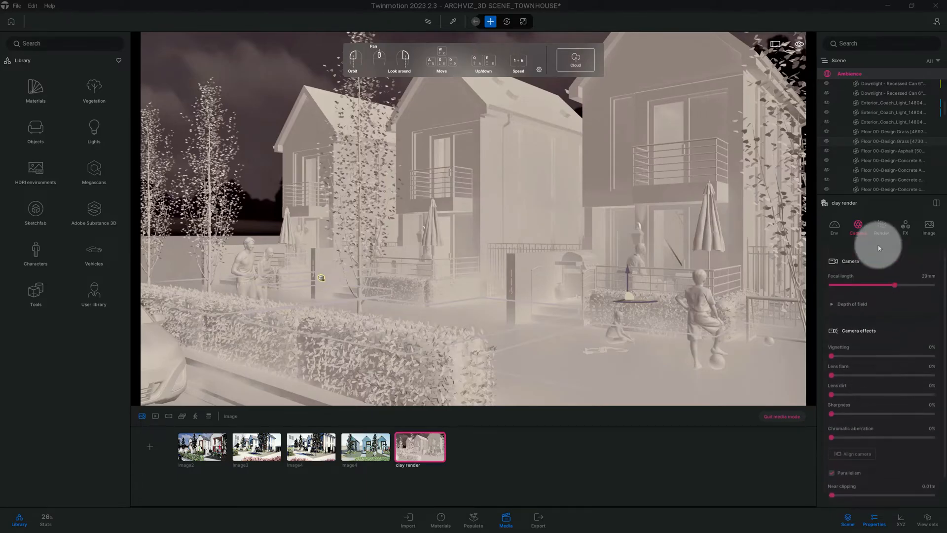
{"action": "left_click", "coordinate": [881, 228]}
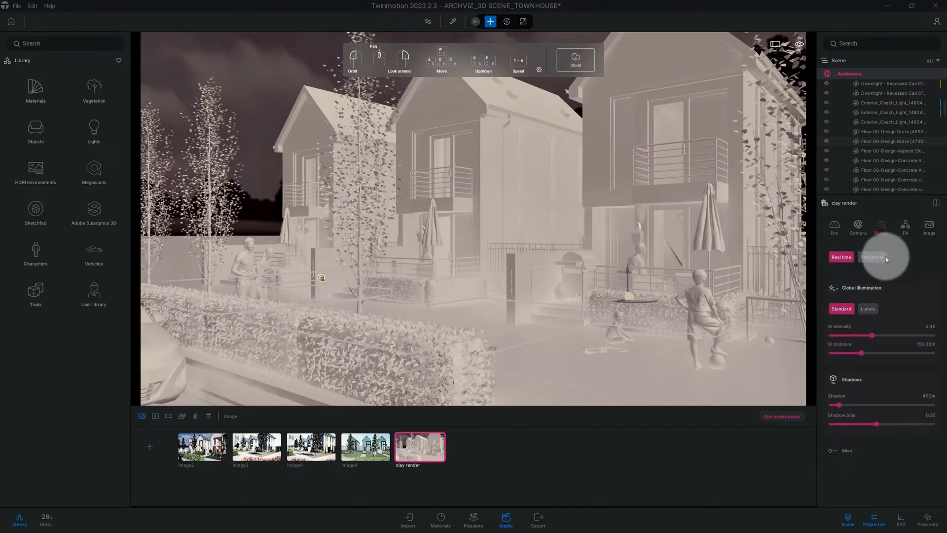
Set the clay render image to Path tracer rendering
{"action": "left_click", "coordinate": [871, 256]}
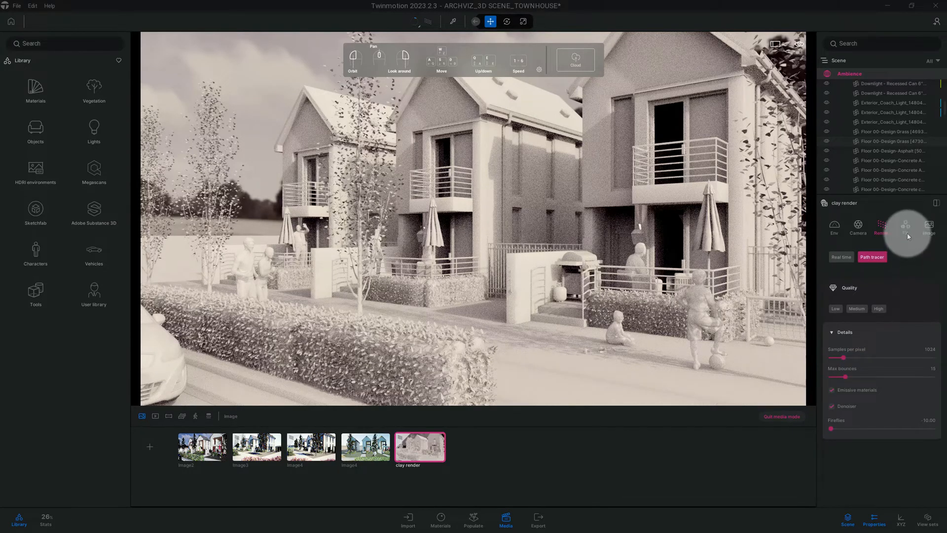
Apply a greenish Cine color gradient preset to the clay render image
{"action": "left_click", "coordinate": [906, 228]}
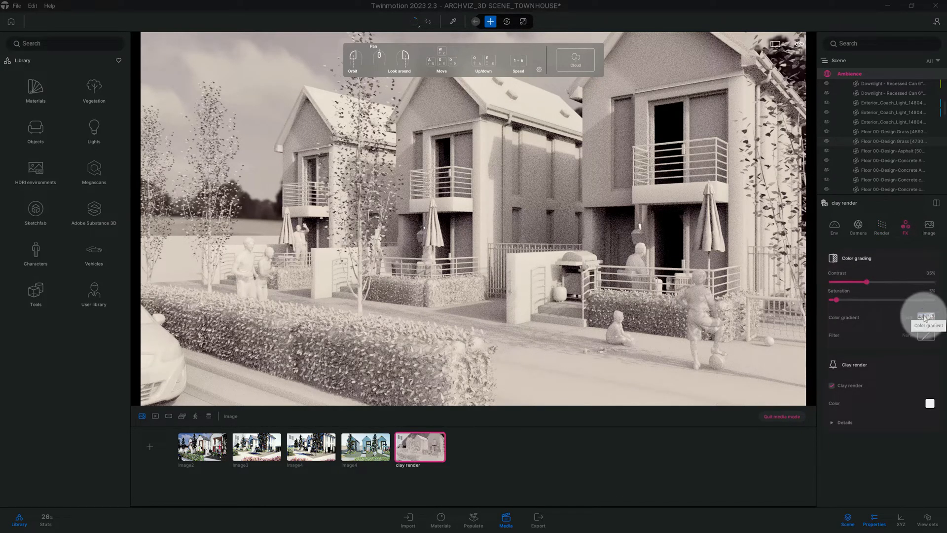
{"action": "left_click", "coordinate": [926, 318]}
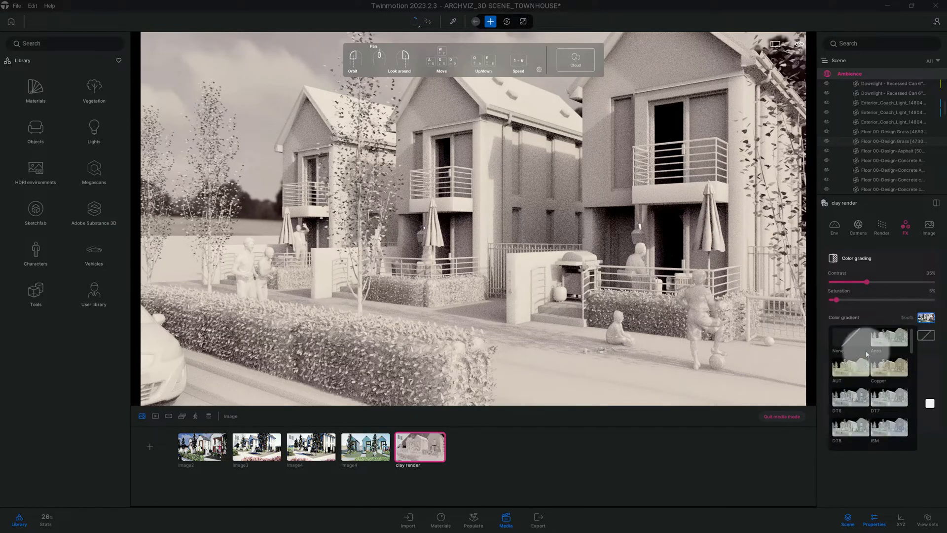
{"action": "scroll", "scroll_direction": "down", "scroll_amount": 3}
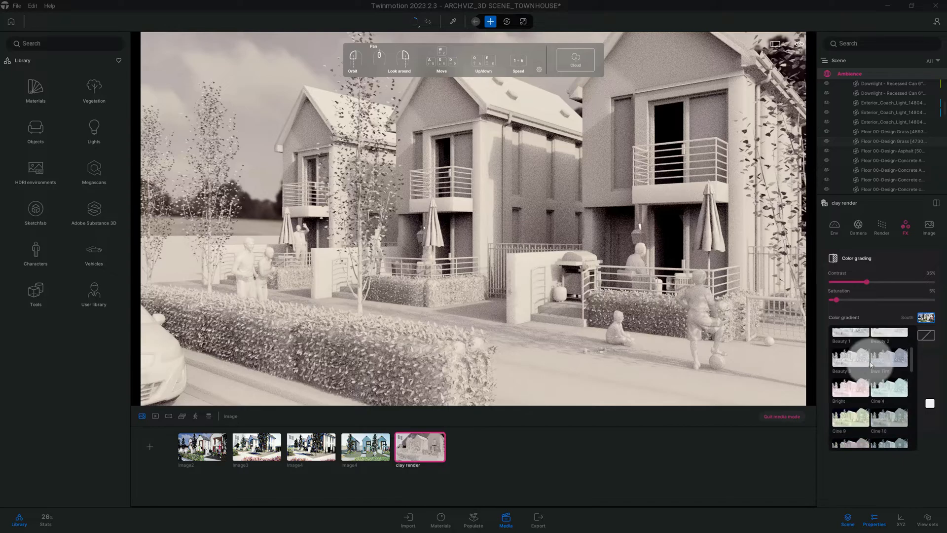
{"action": "scroll", "scroll_direction": "down", "scroll_amount": 3}
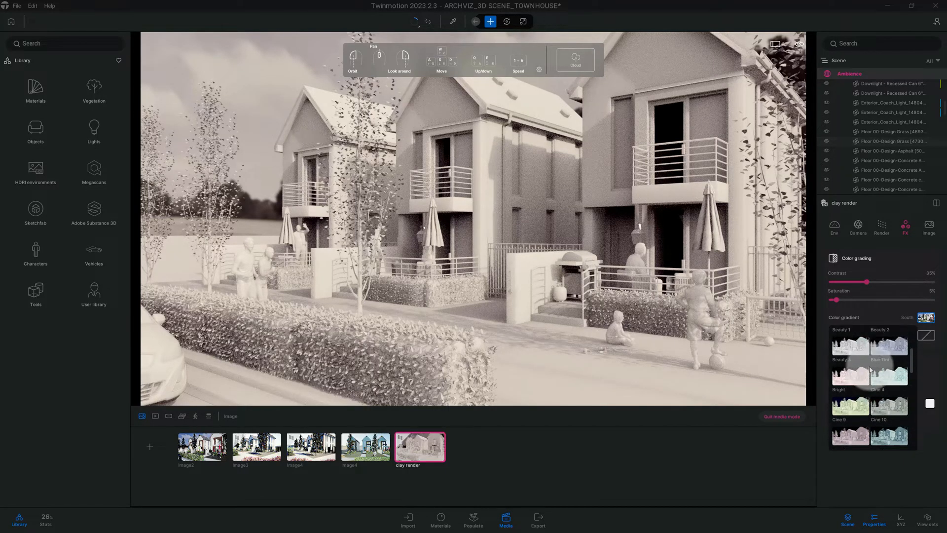
{"action": "scroll", "scroll_direction": "down", "scroll_amount": 3}
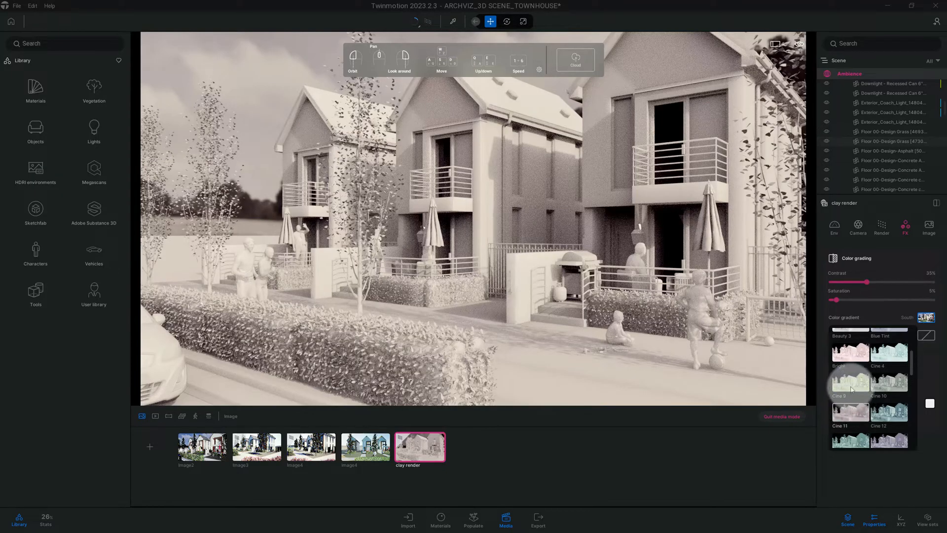
{"action": "left_click", "coordinate": [849, 380]}
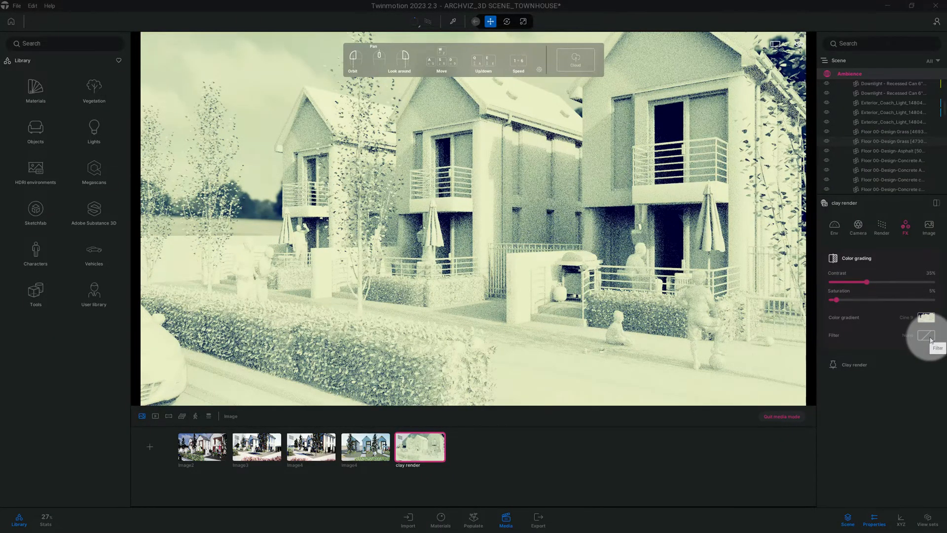
Apply the Line Light filter to outline the townhouses
{"action": "left_click", "coordinate": [926, 335]}
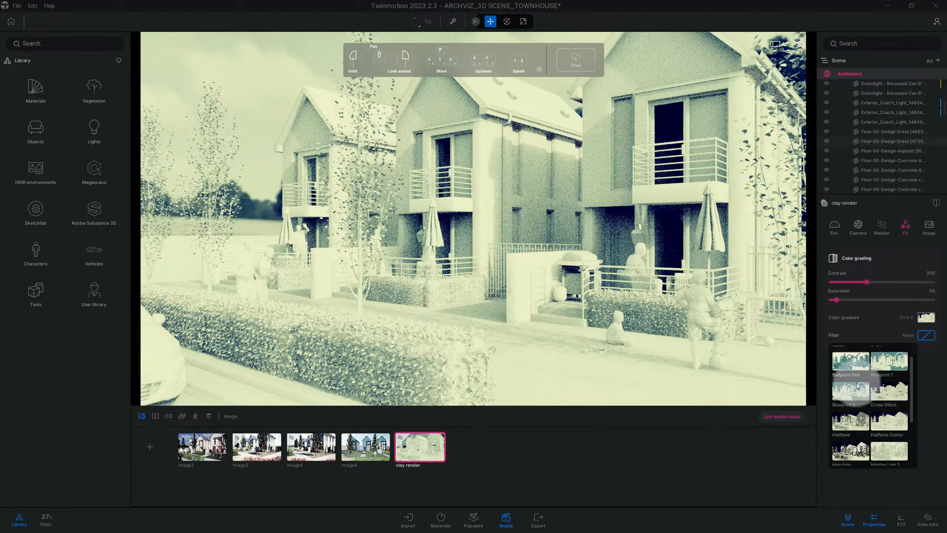
{"action": "scroll", "scroll_direction": "down", "scroll_amount": 3}
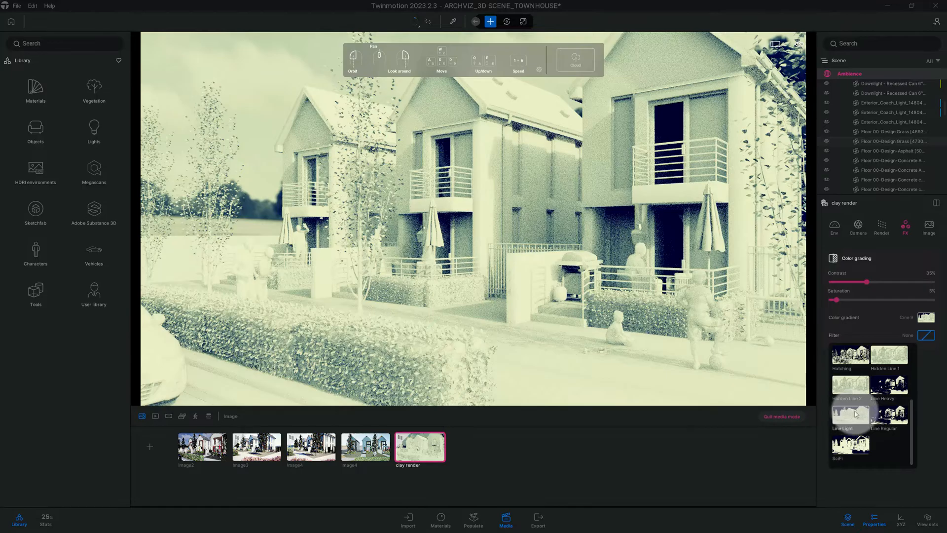
{"action": "left_click", "coordinate": [849, 416]}
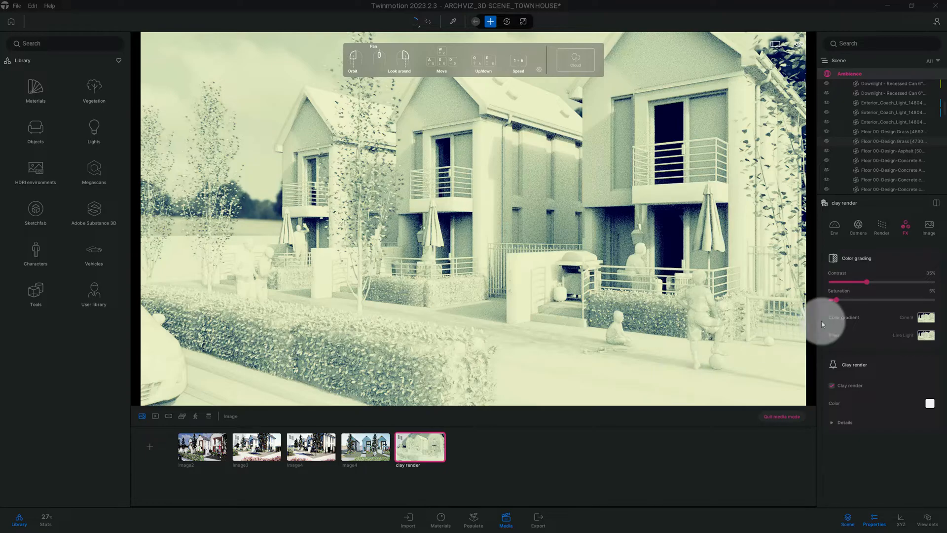
{"action": "left_click", "coordinate": [881, 227]}
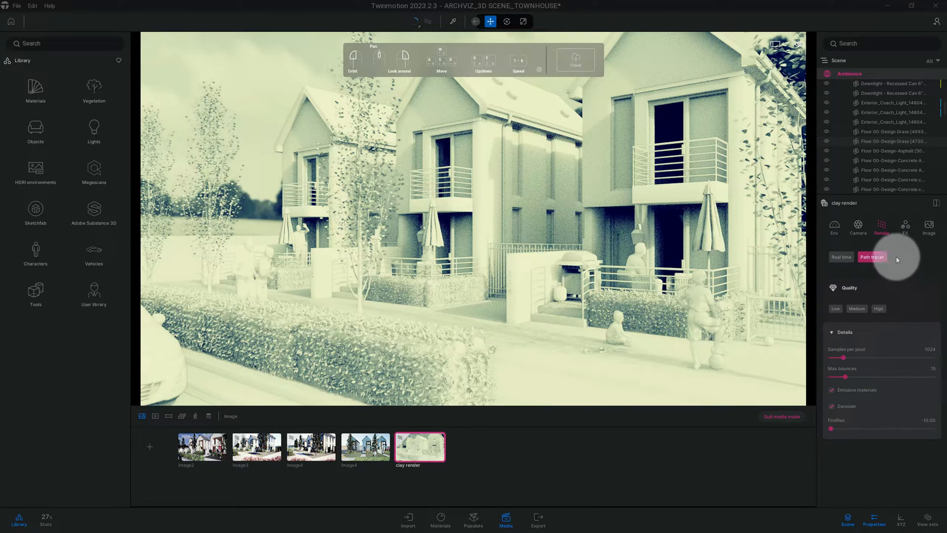
{"action": "left_click", "coordinate": [857, 227]}
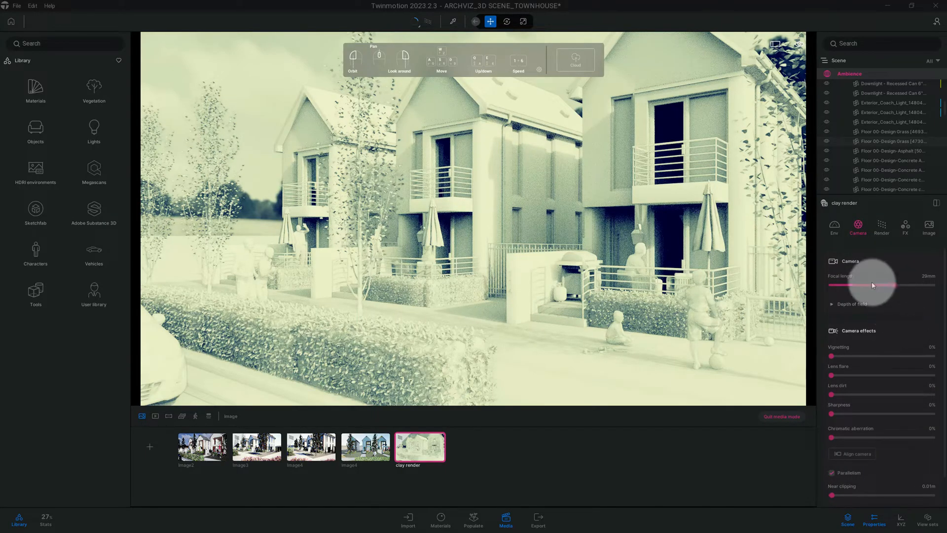
{"action": "left_click", "coordinate": [835, 227]}
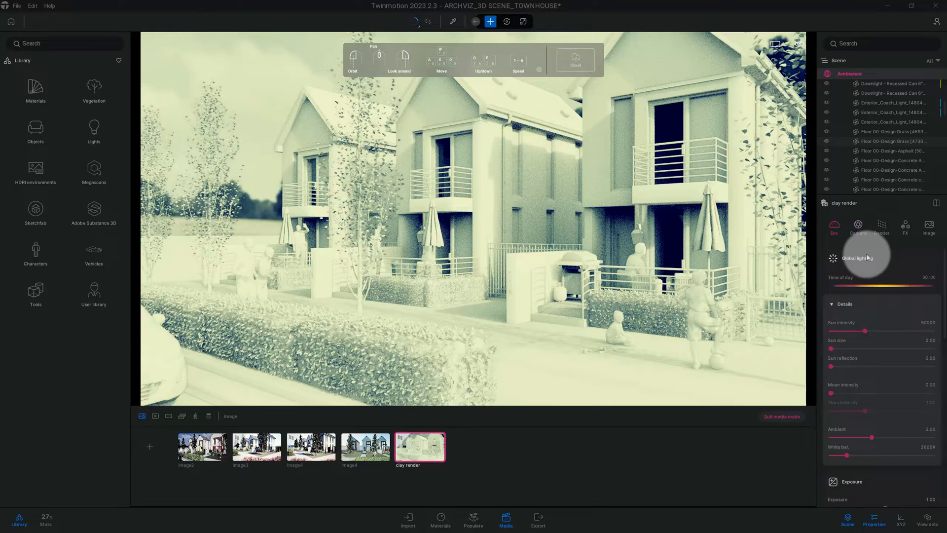